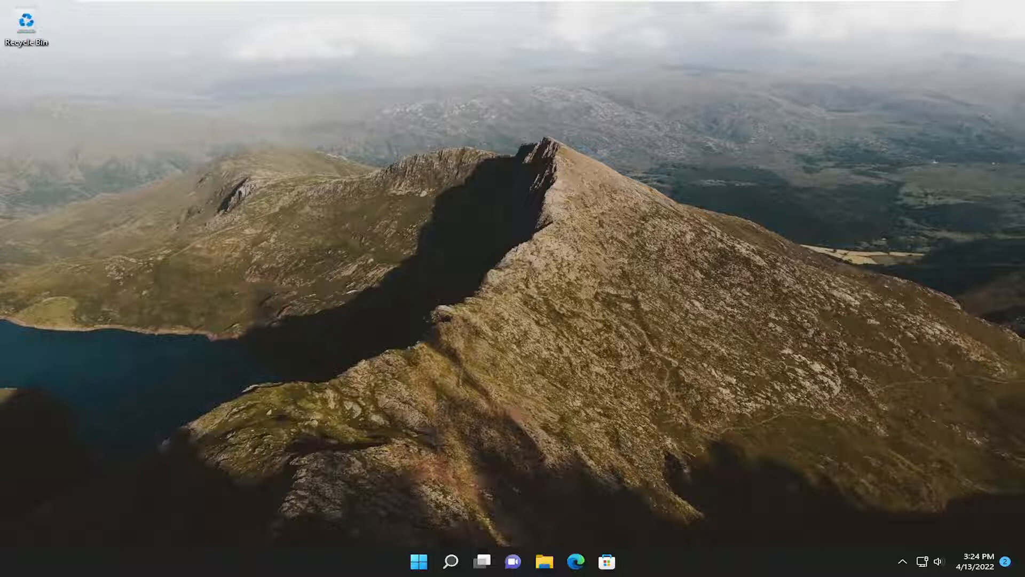
pyautogui.moveTo(589, 235)
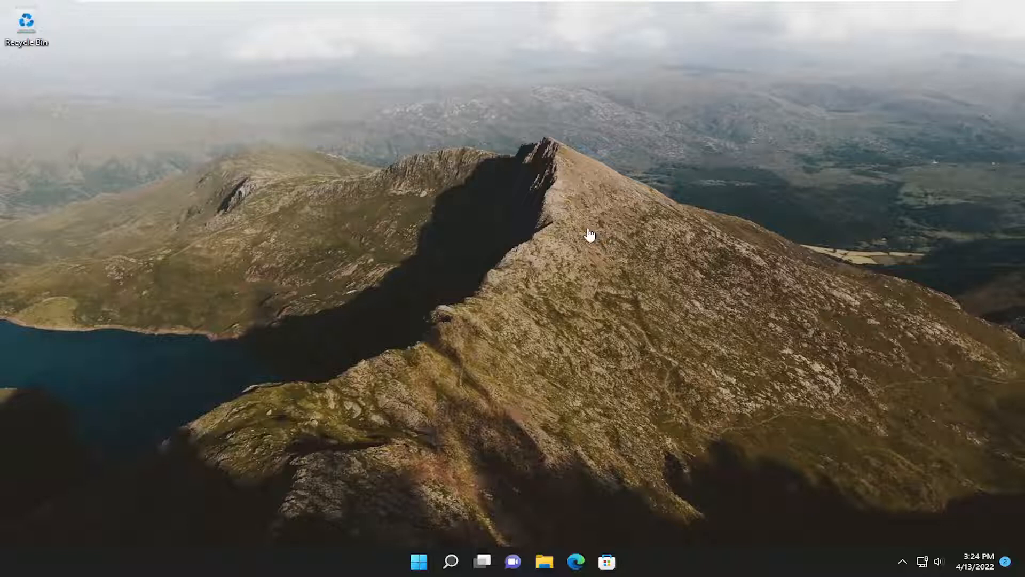
pyautogui.moveTo(498, 222)
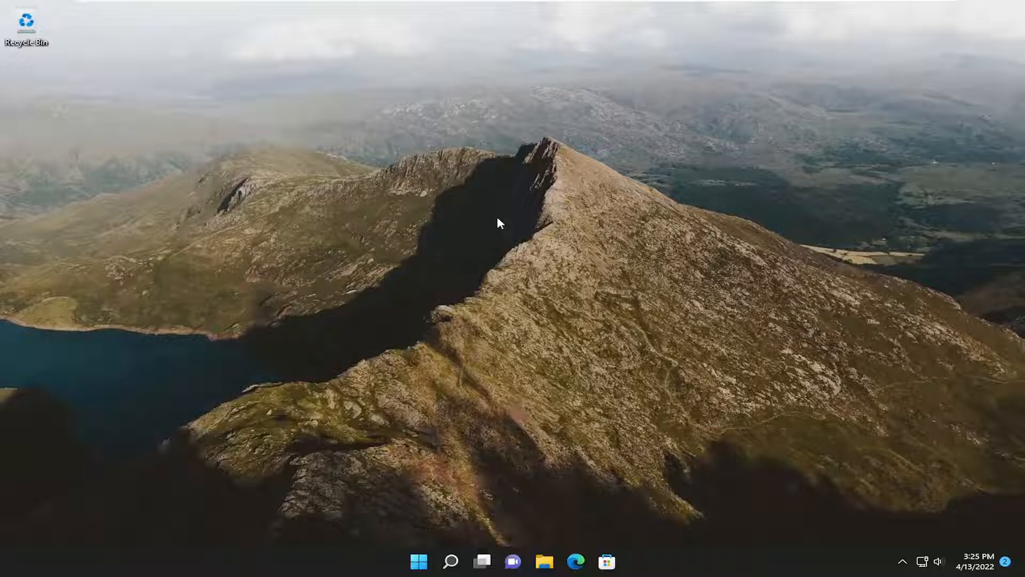
pyautogui.press('ctrl+alt+delete')
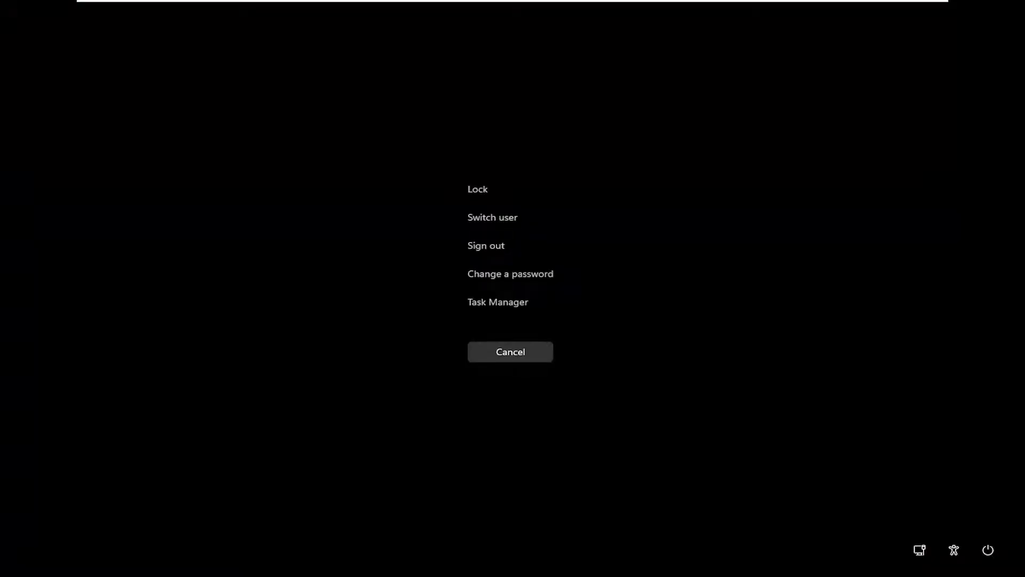
pyautogui.moveTo(530, 280)
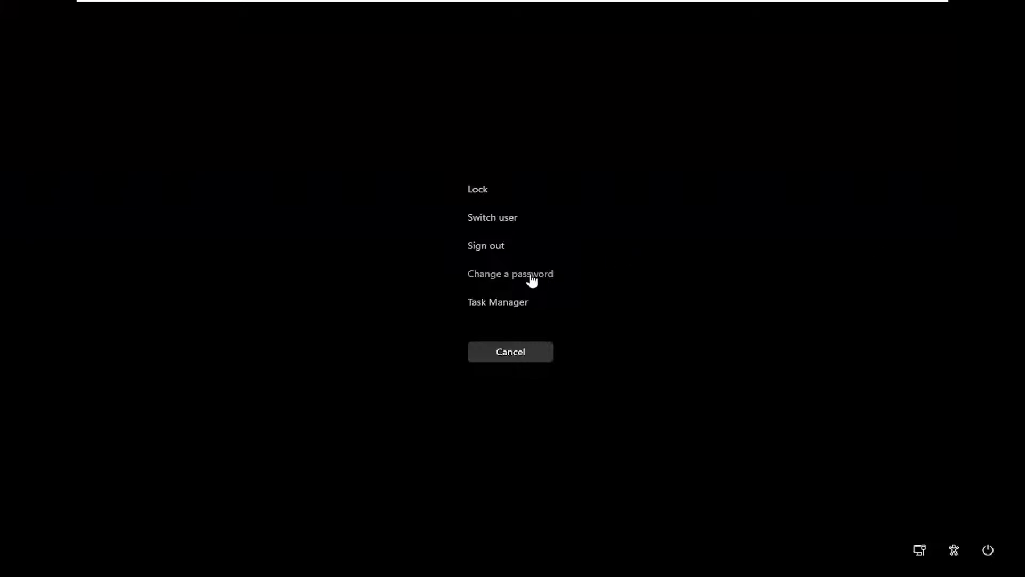
pyautogui.click(510, 273)
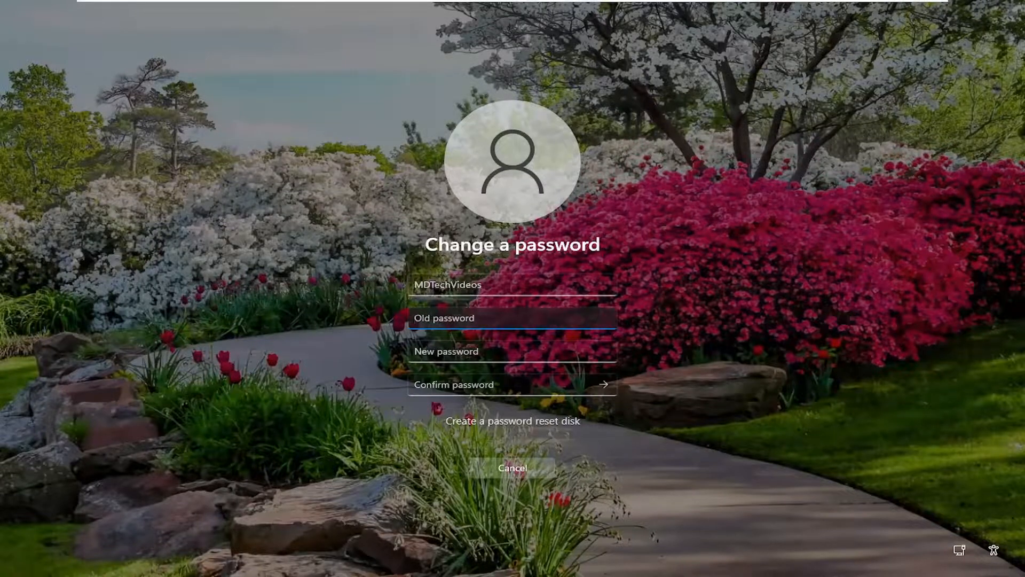
pyautogui.click(512, 467)
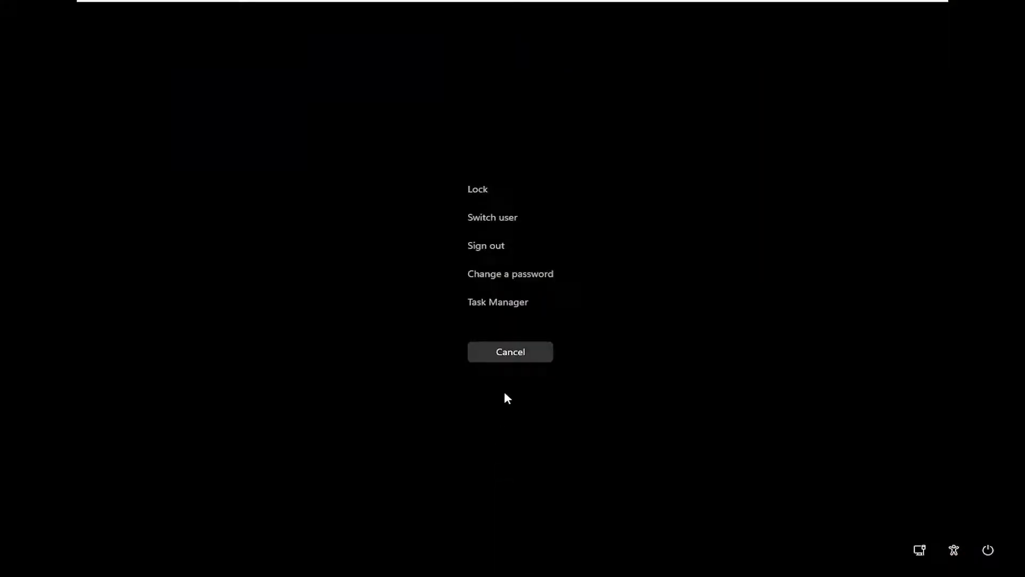
pyautogui.click(510, 352)
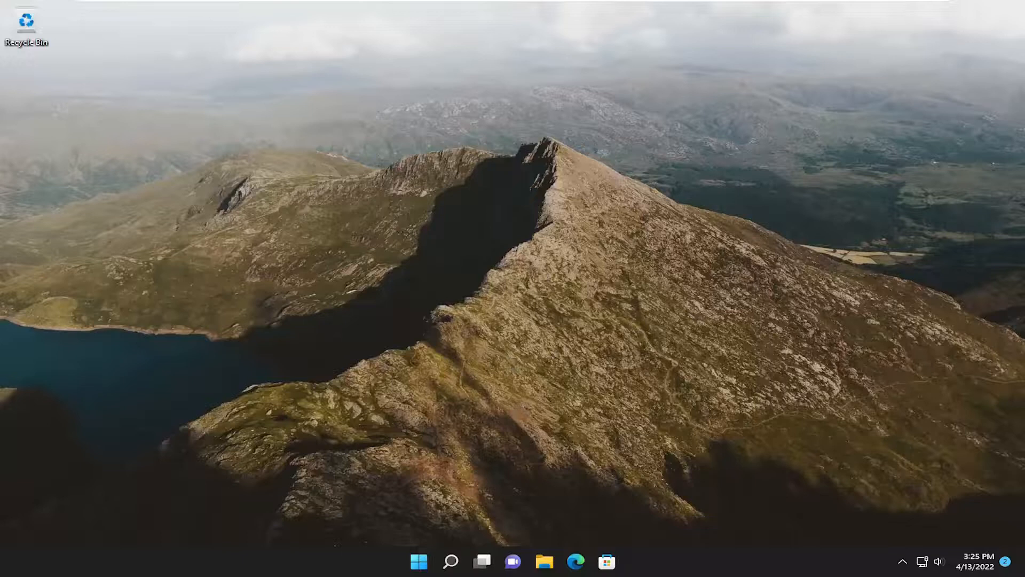